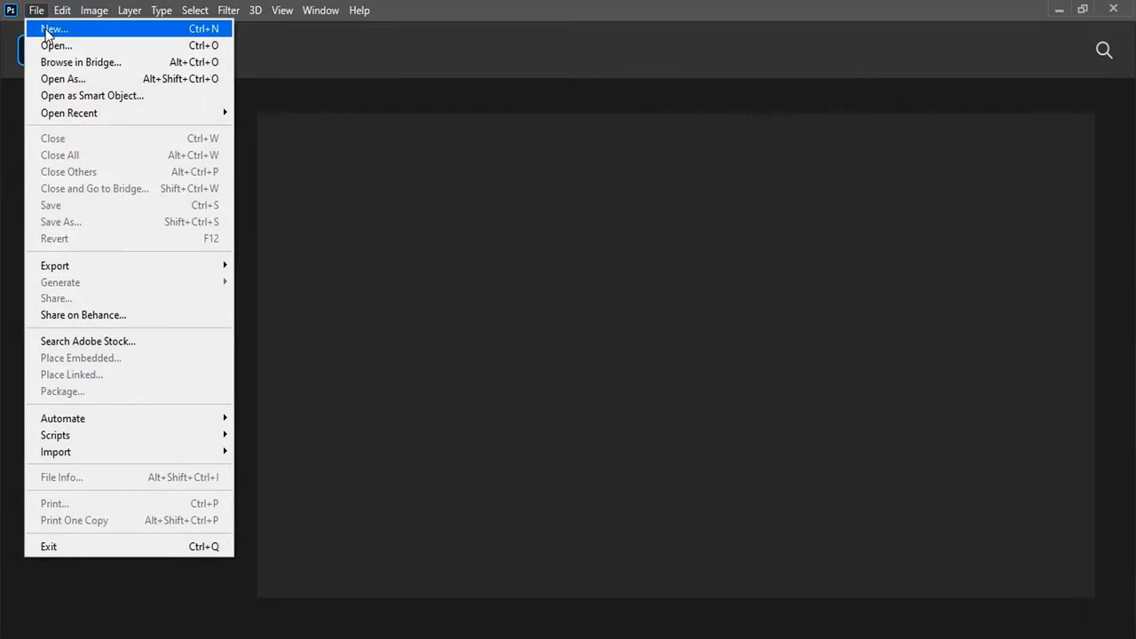
Create a new 2500 × 2000 px, 300 ppi white document
click(51, 29)
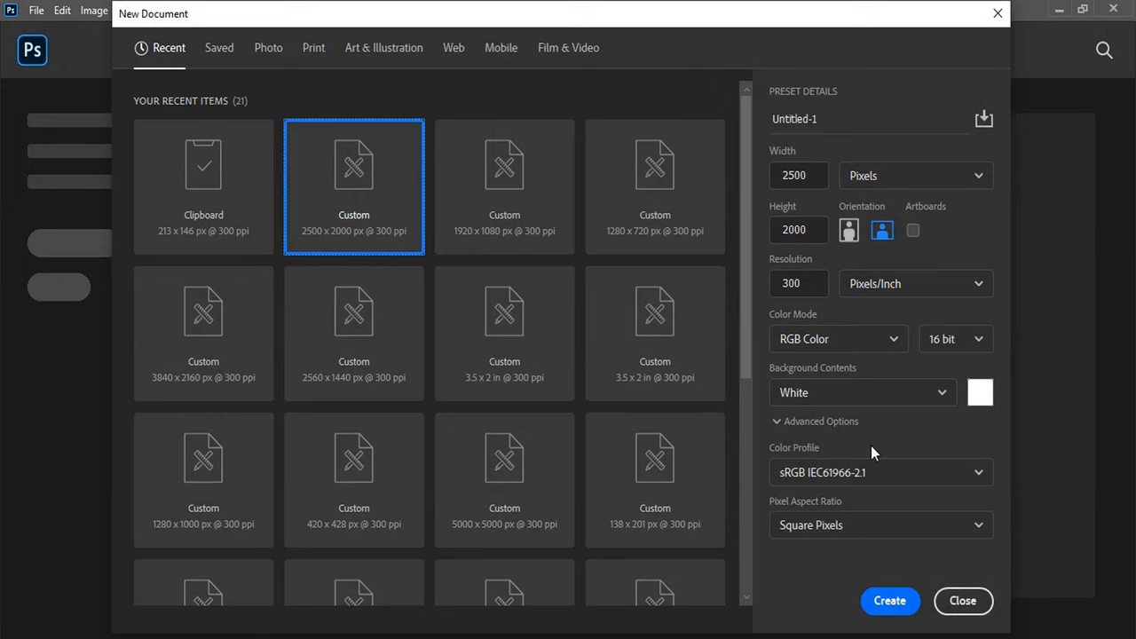
click(889, 601)
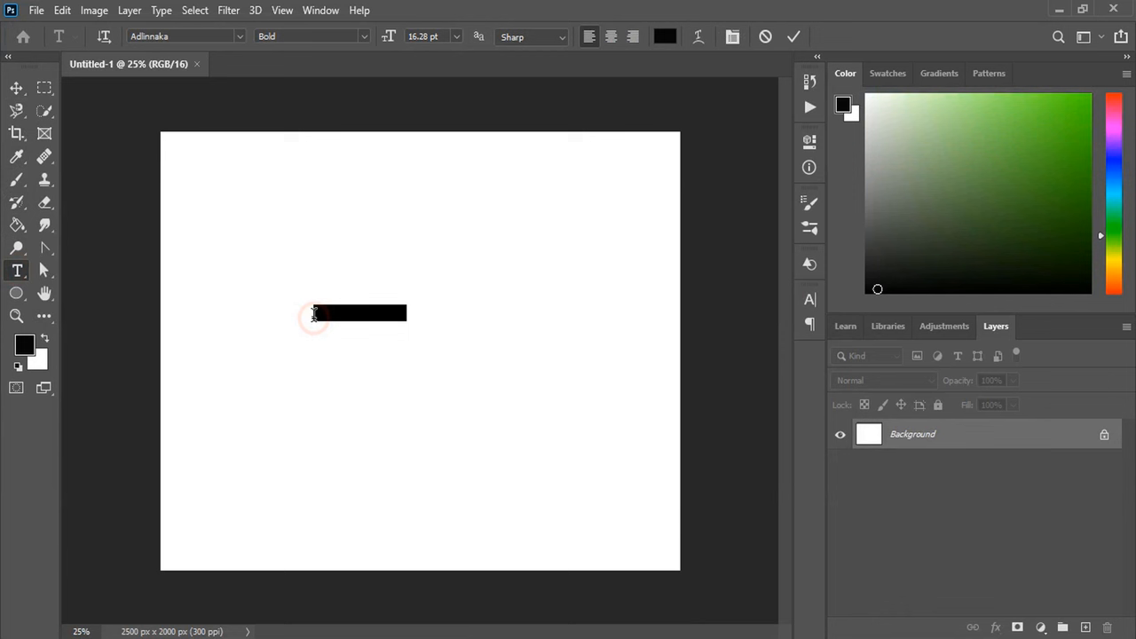
Enter the word 'Pro' and commit it scaled up large on the canvas
text(Pro)
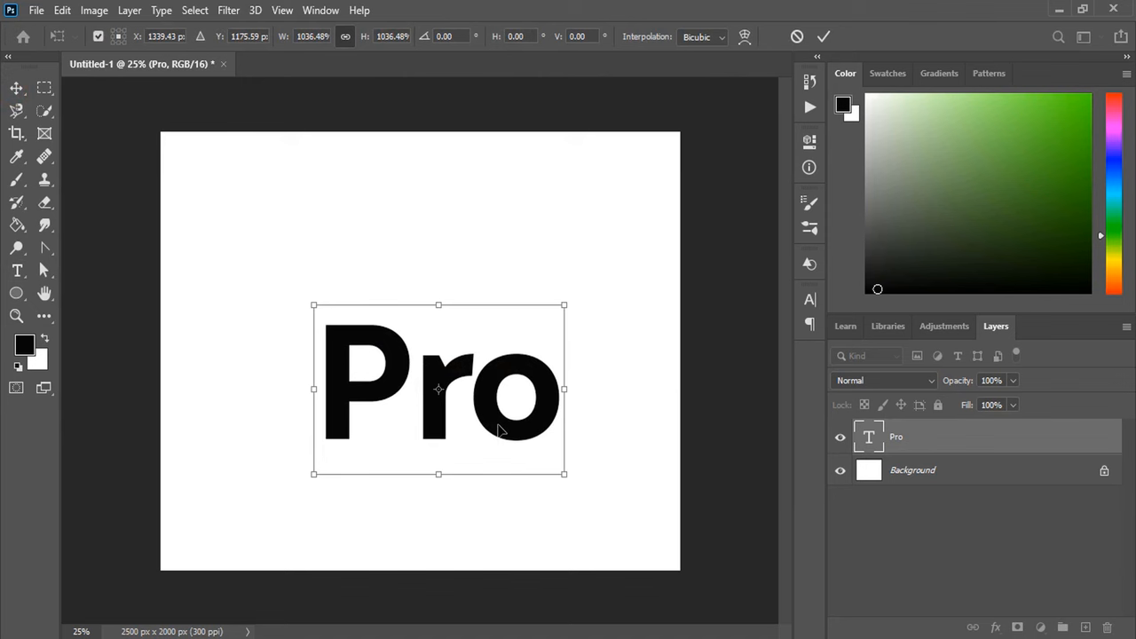
click(16, 270)
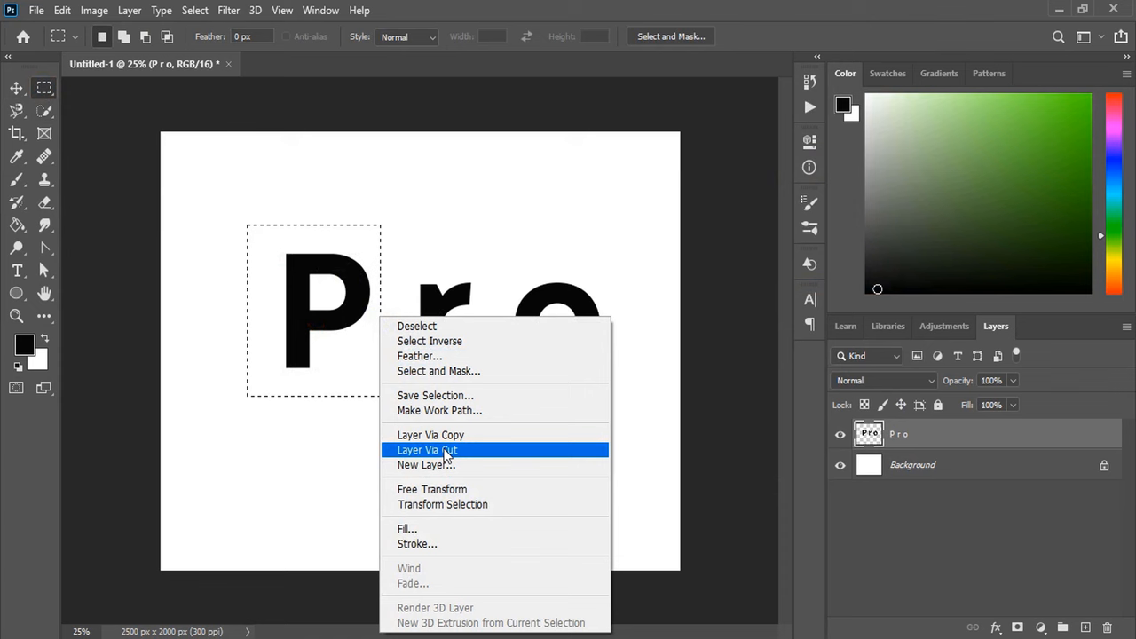
Cut the letter P onto its own layer with Layer Via Cut
click(428, 450)
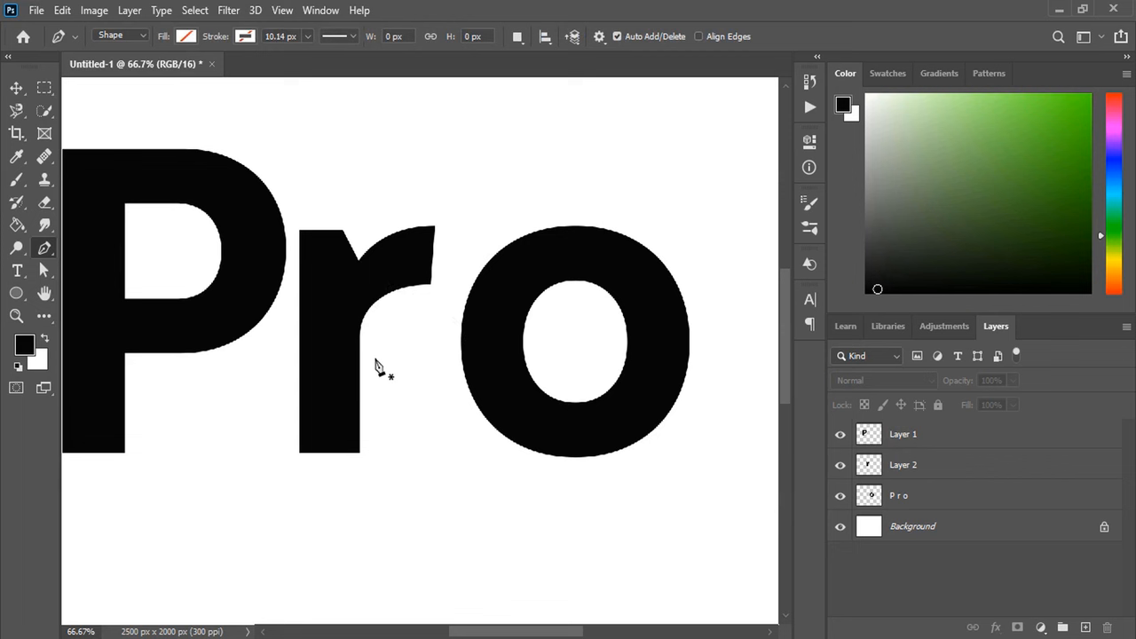
Draw a closed leaf-shaped outline growing from the r with the Pen tool
click(376, 277)
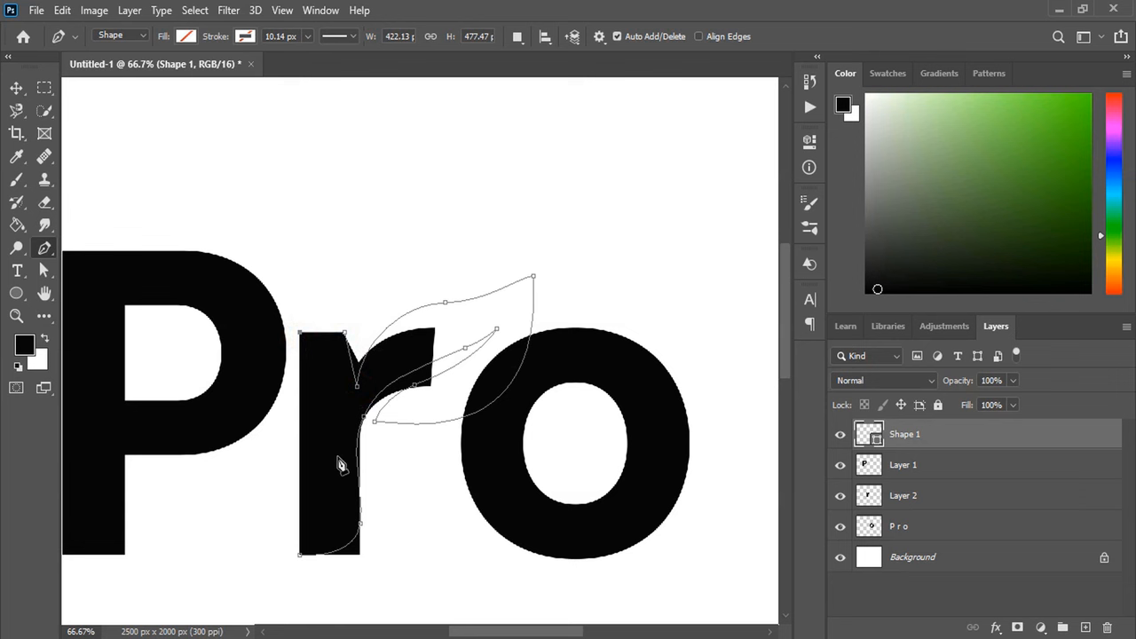
click(13, 85)
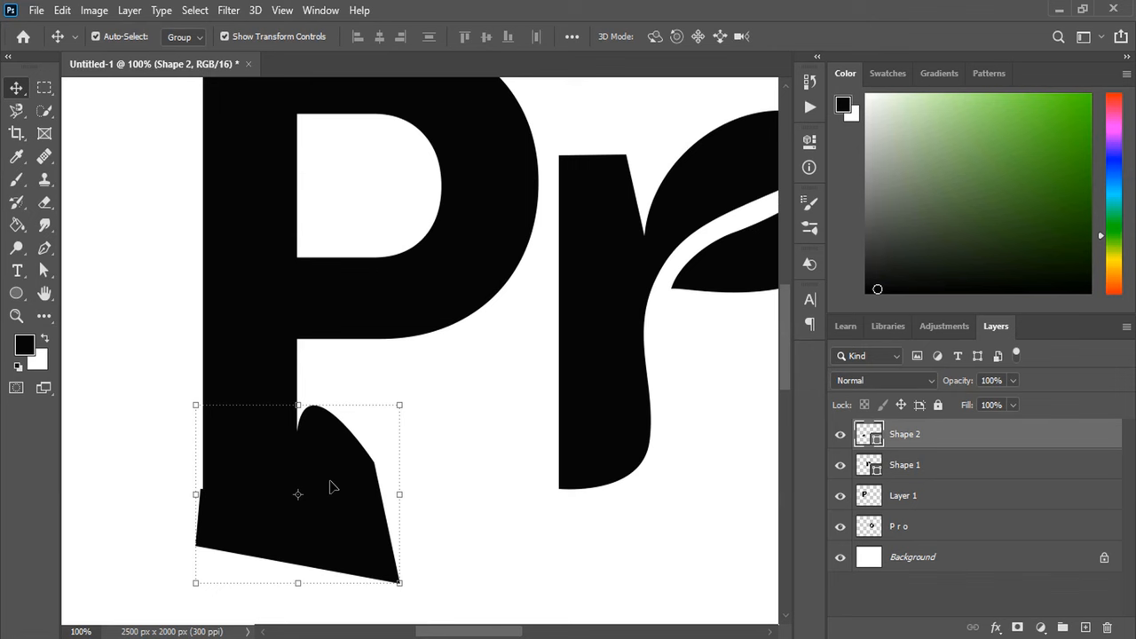
Rasterize the Shape 2 layer so it can merge into the P
right_click(904, 433)
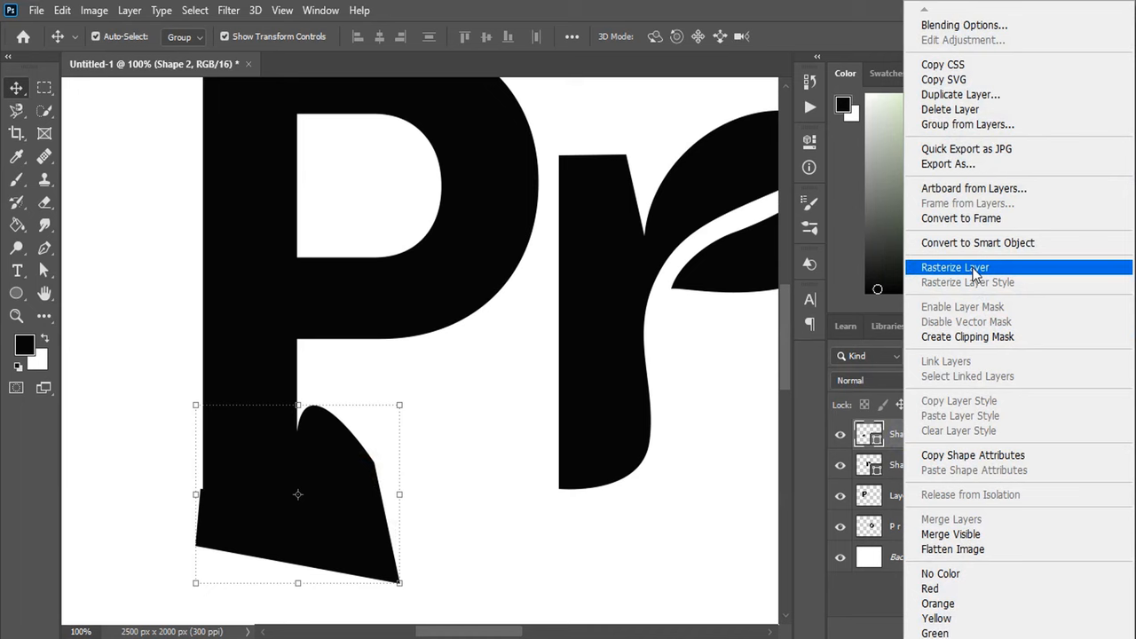
click(953, 266)
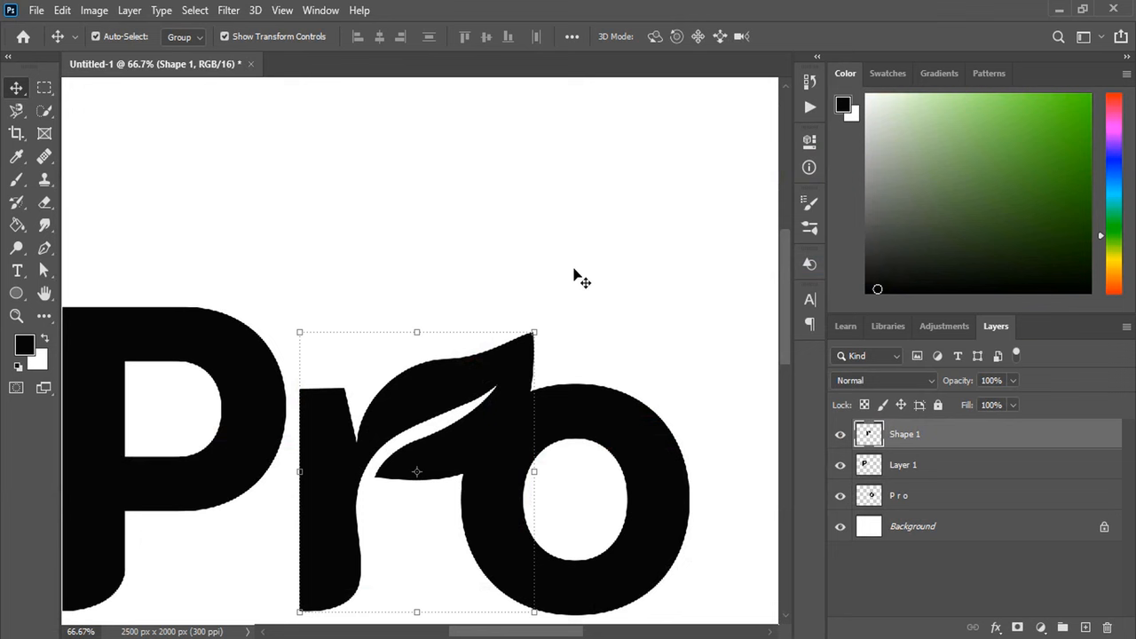
Load the leafy r as a selection and expand it by 20 pixels
click(191, 9)
text(20)
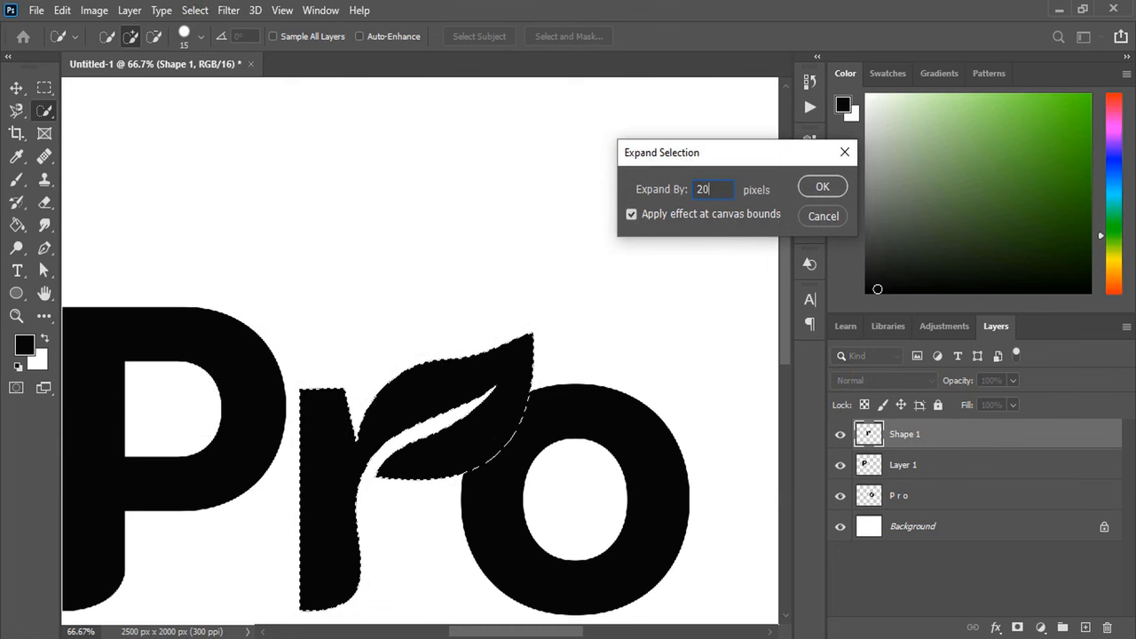
click(822, 186)
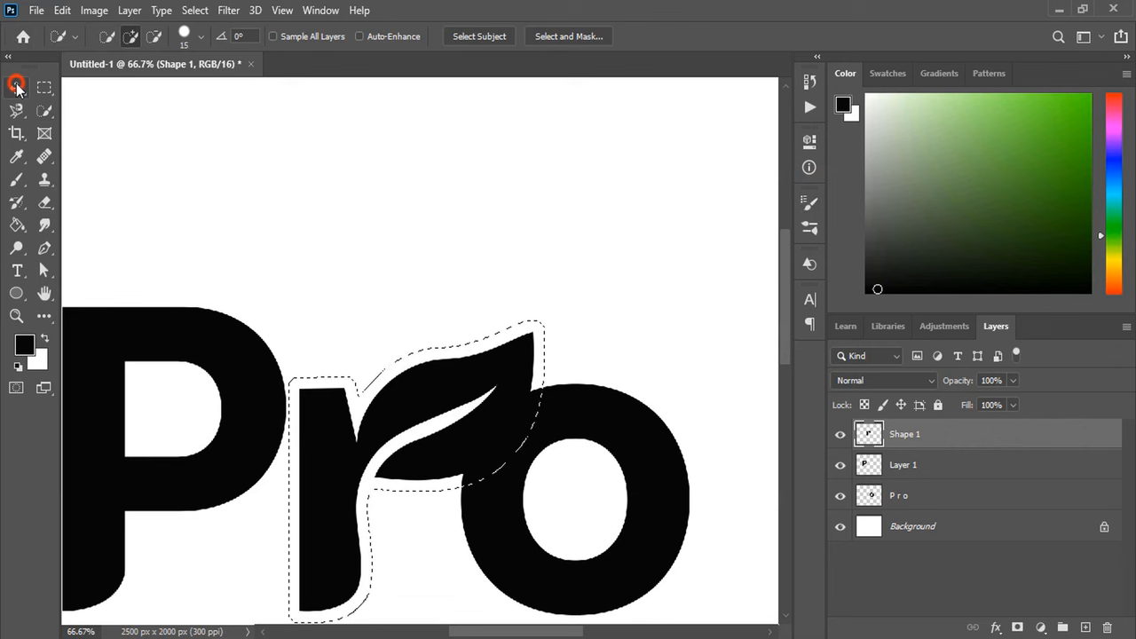
click(16, 87)
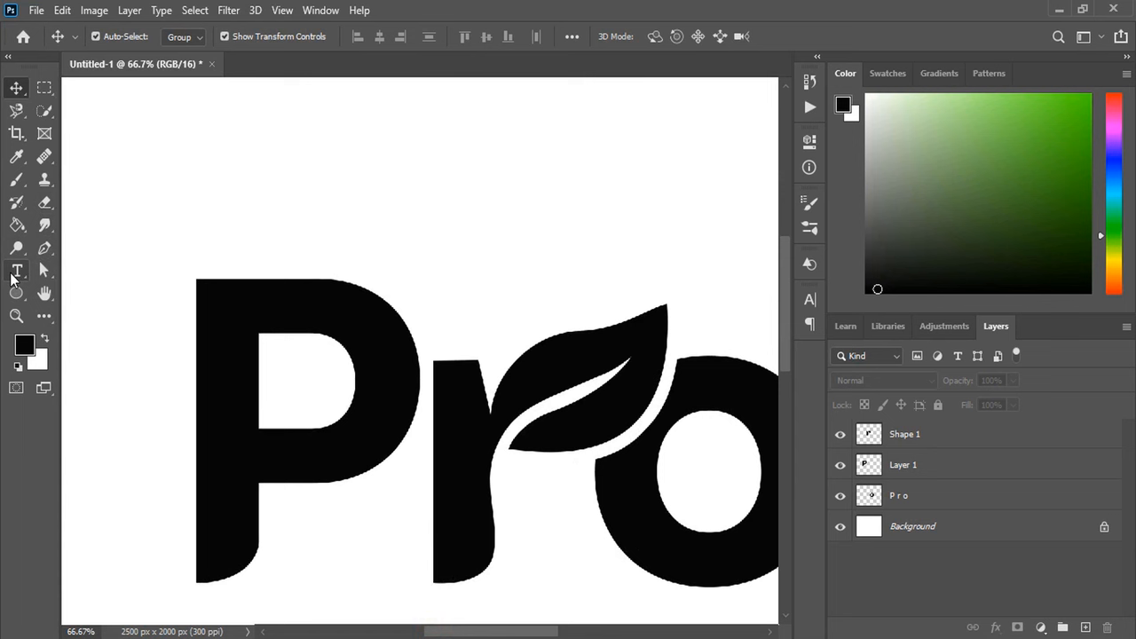
Reposition the letters on the canvas with the Move tool
drag(267, 337, 272, 573)
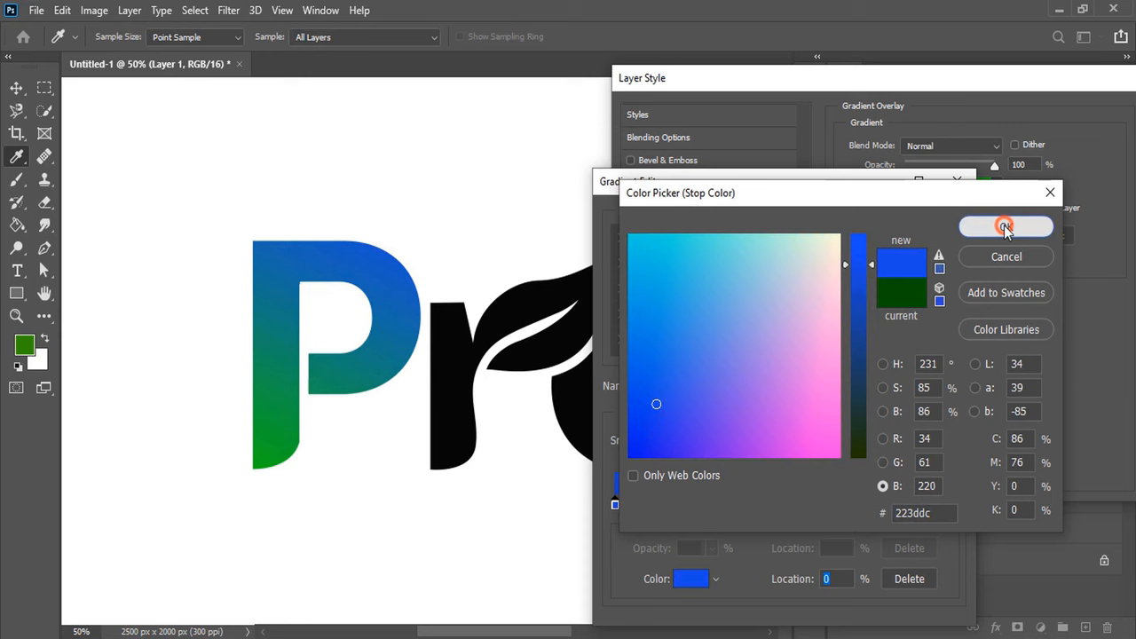
Set the P's gradient overlay stops to deep blue #223ddc and light blue
click(1005, 226)
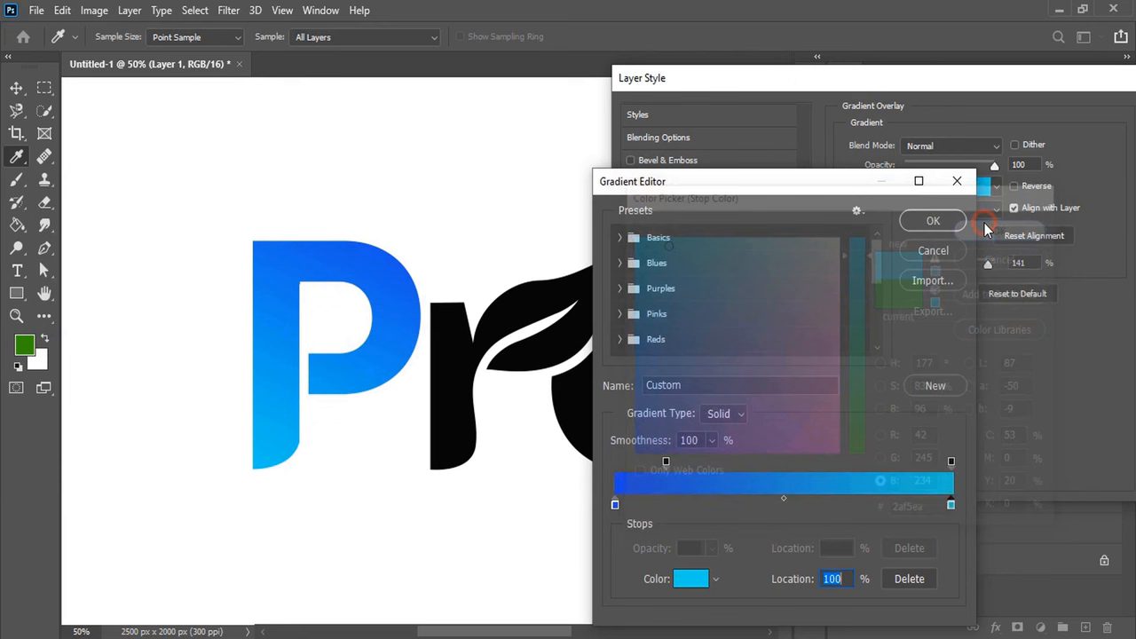
click(932, 220)
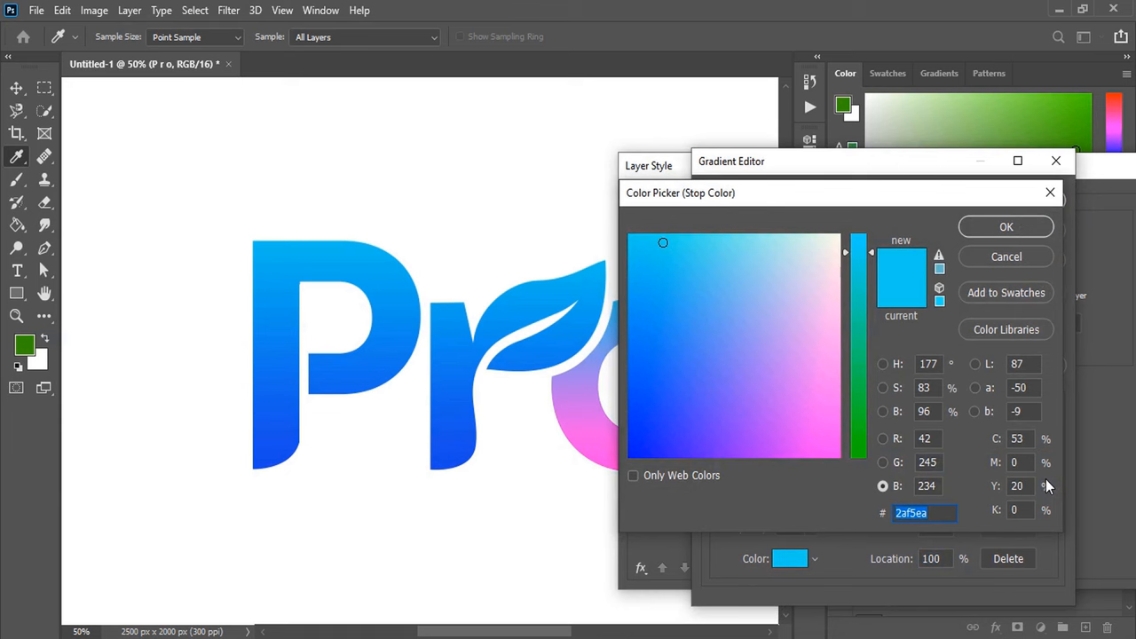
Set a light cyan #2af5ea gradient stop in the Color Picker
click(1005, 227)
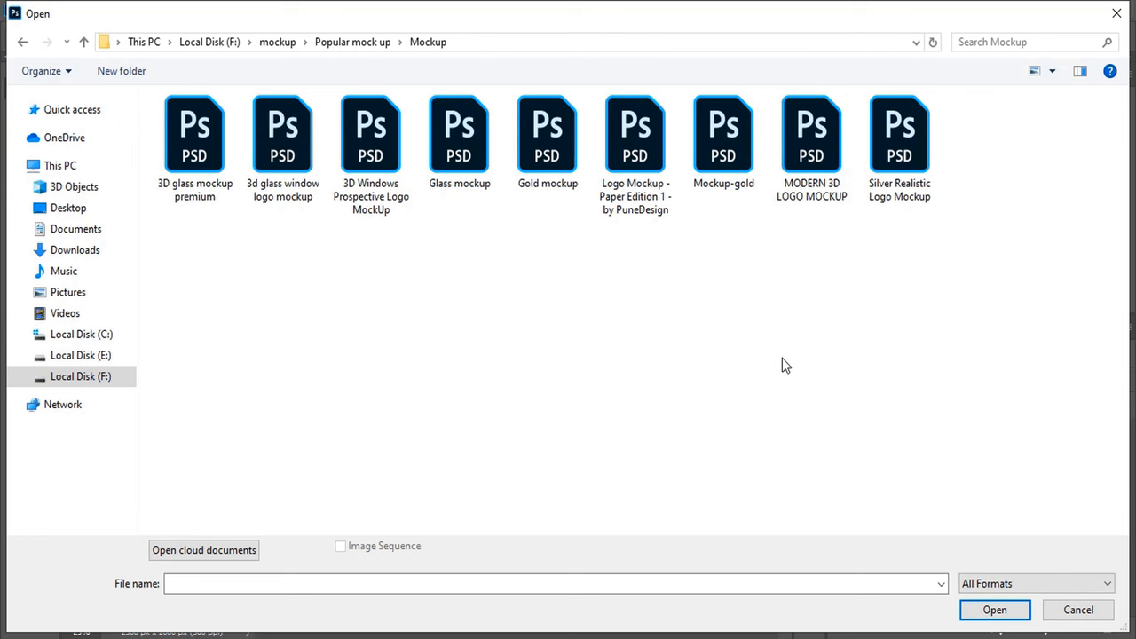
Open Glass mockup.psd and paste the Pro logo in, accepting the depth warning
click(996, 609)
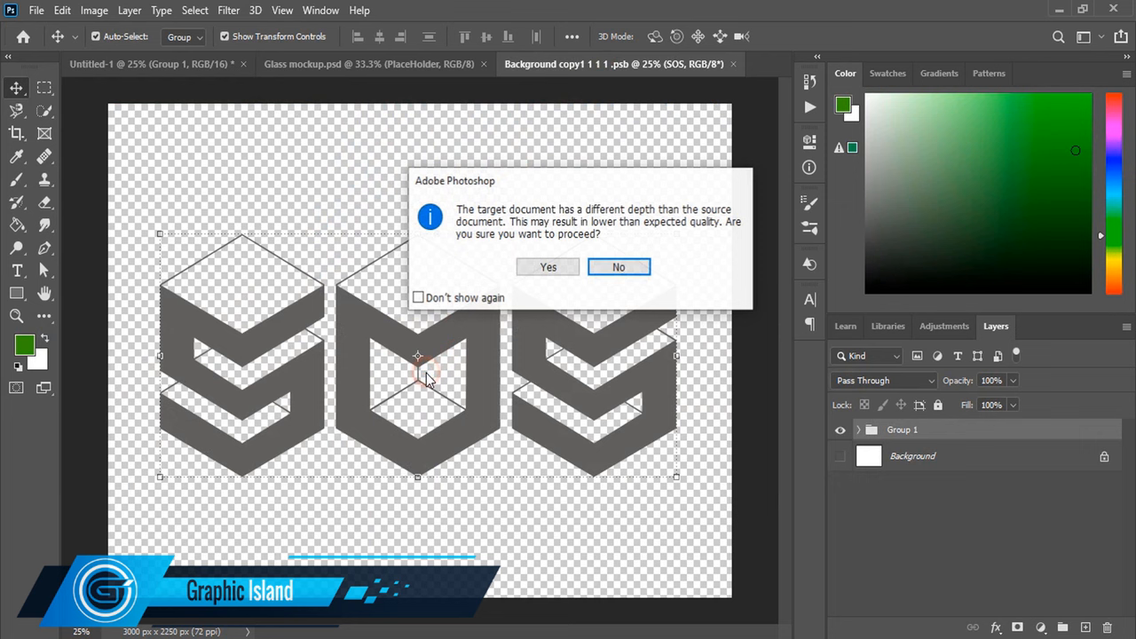
click(547, 266)
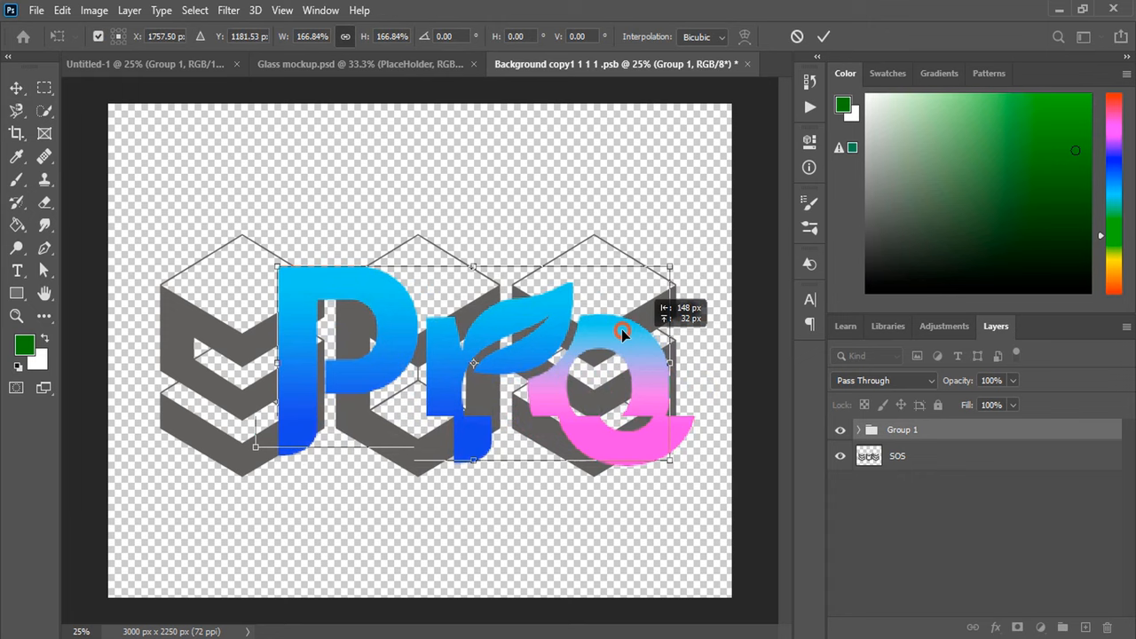